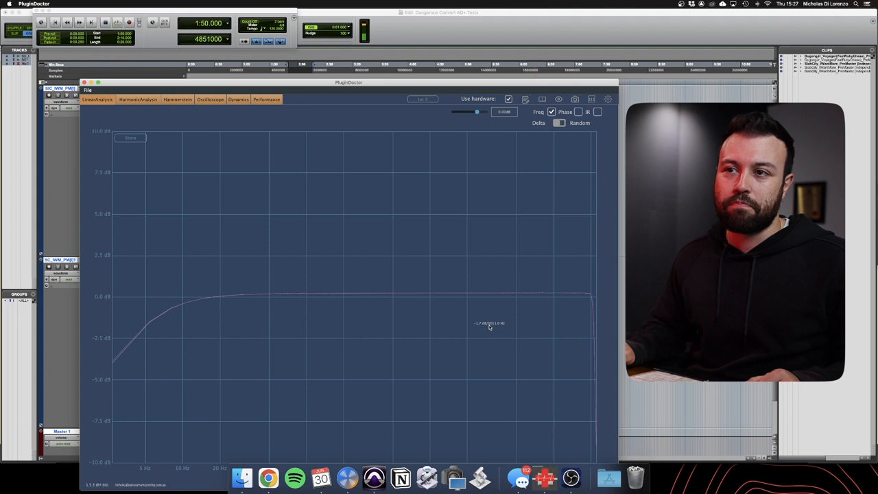
pyautogui.moveTo(211, 342)
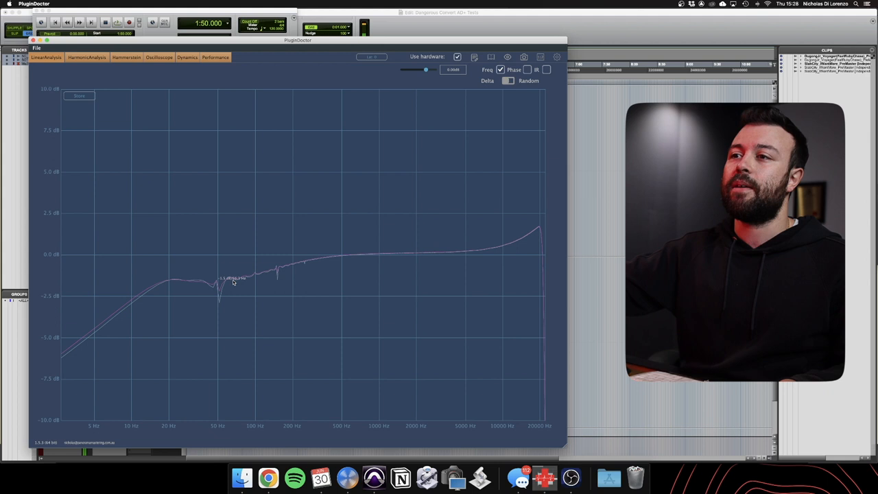
# Switch from Plugin Doctor back to the Pro Tools session with StandardCLIP loaded
pyautogui.click(86, 58)
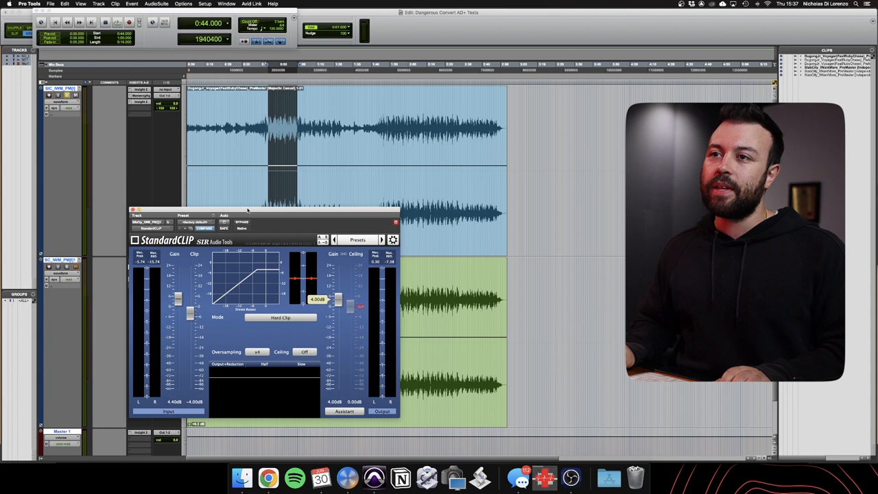
# Move the StandardCLIP hard-clipper window down to reveal the two track waveforms
pyautogui.moveTo(247, 208); pyautogui.dragTo(240, 336)
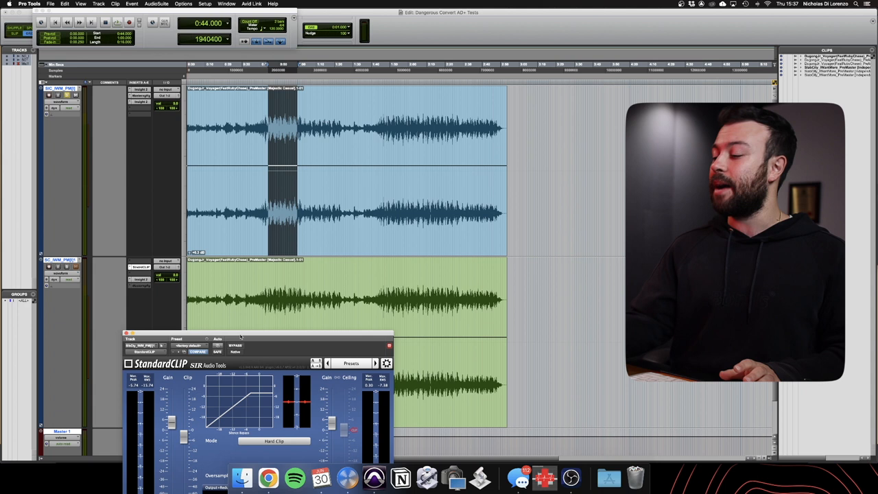